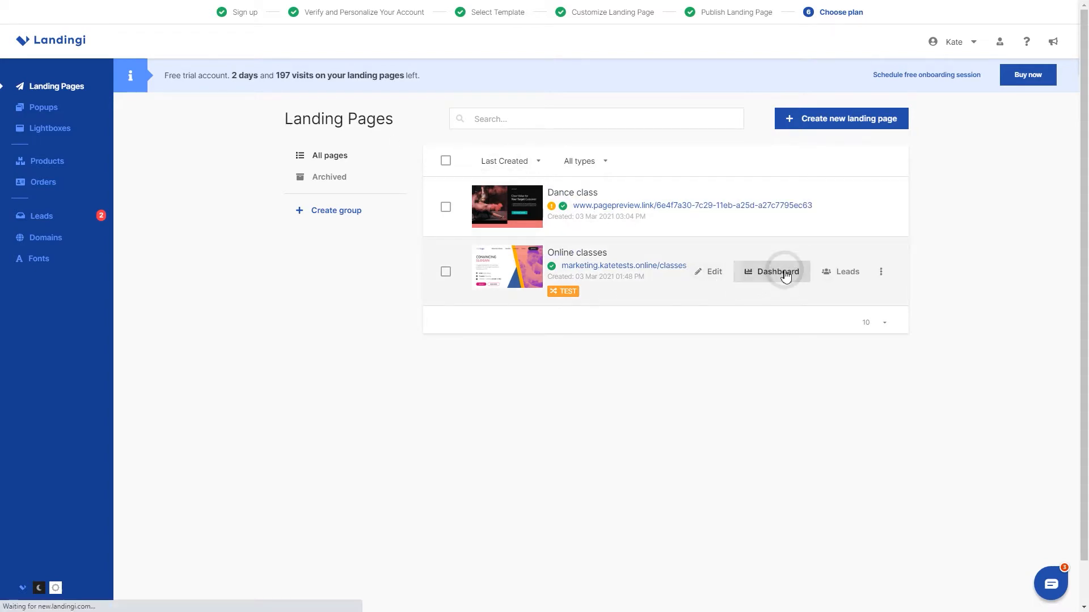
Step: Open the Online classes dashboard showing 5 visits, 2 leads, 40% conversion and 0 sales
click(777, 271)
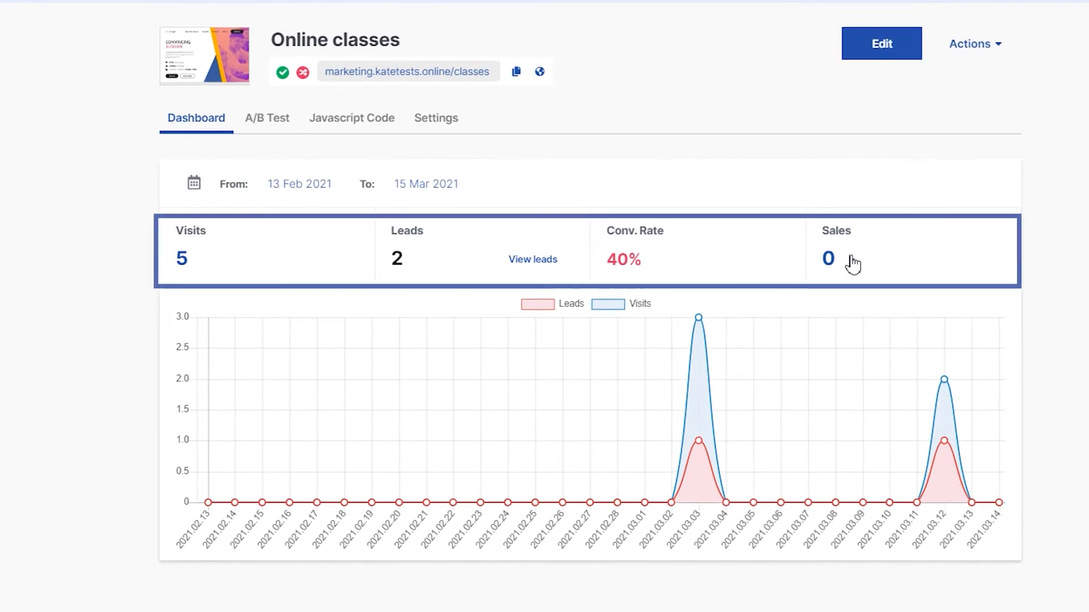
mouse_move(994, 238)
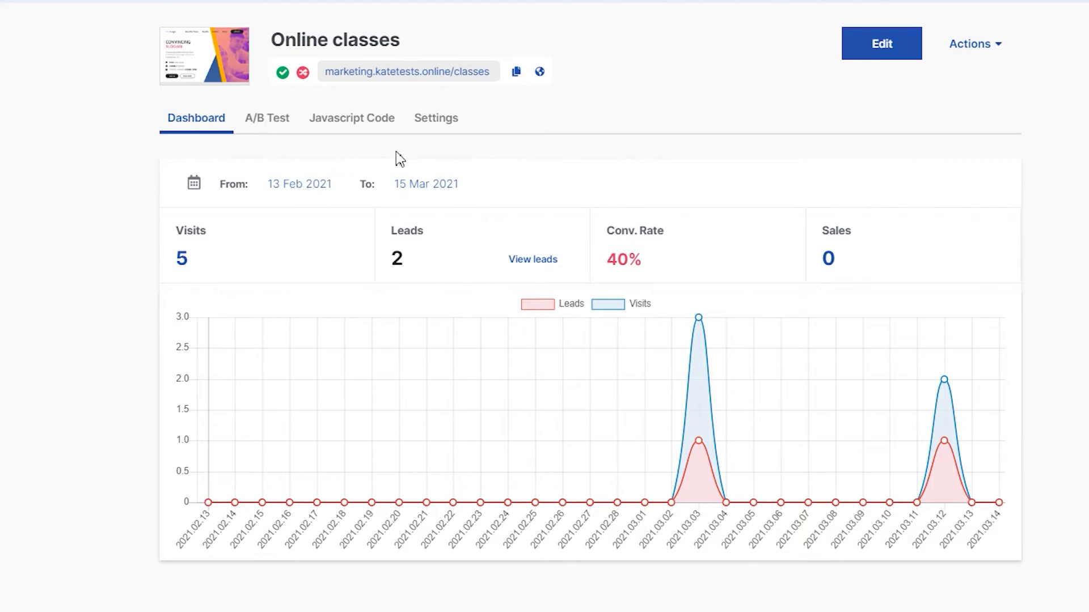
mouse_move(270, 127)
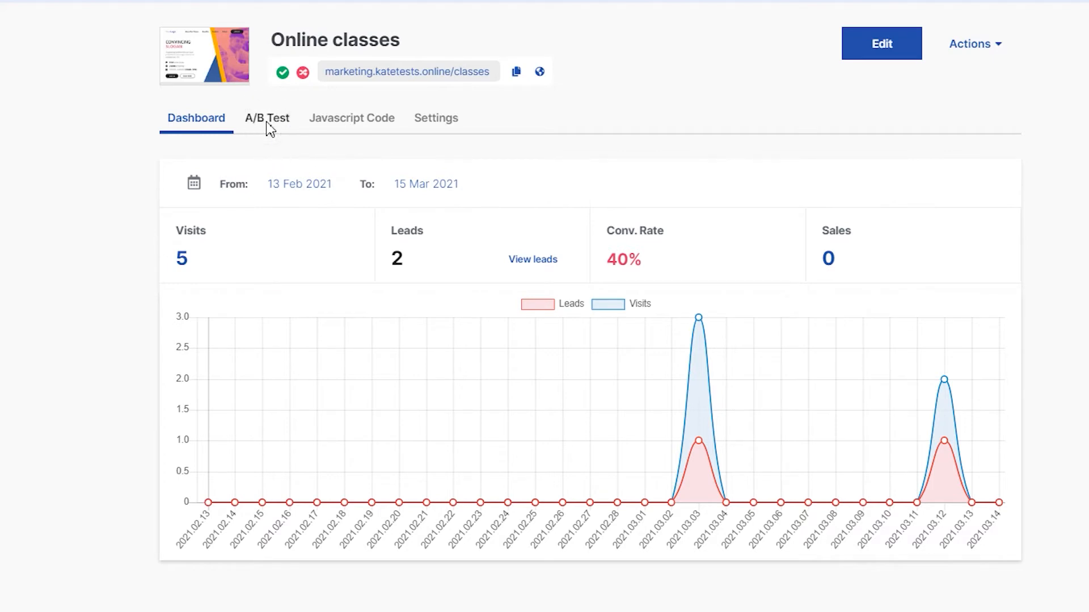
Step: Show the A/B test with two Online classes variants at 50% traffic each
click(266, 116)
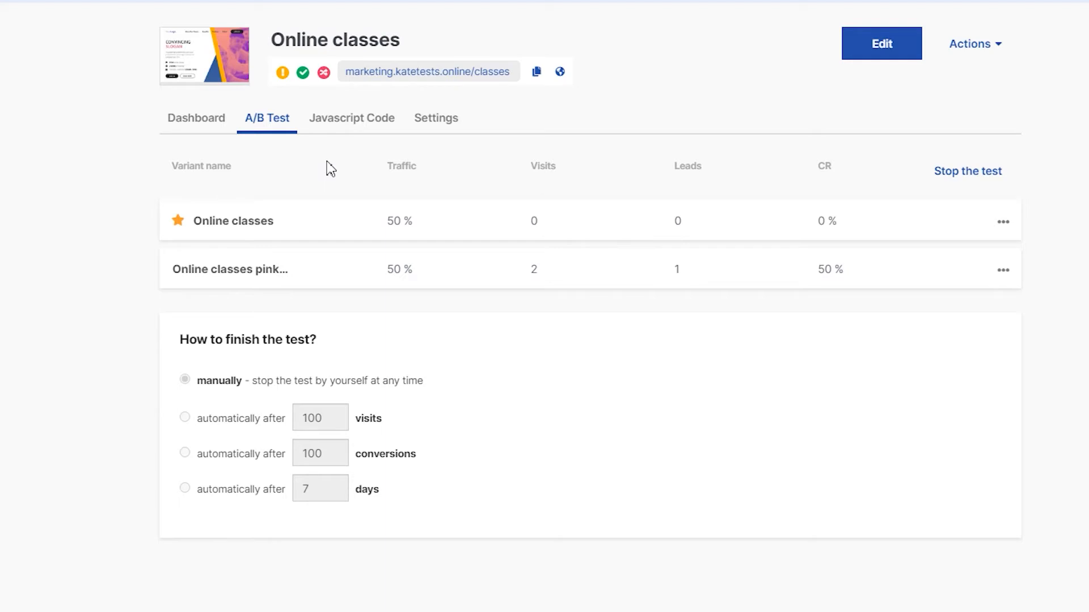
mouse_move(345, 161)
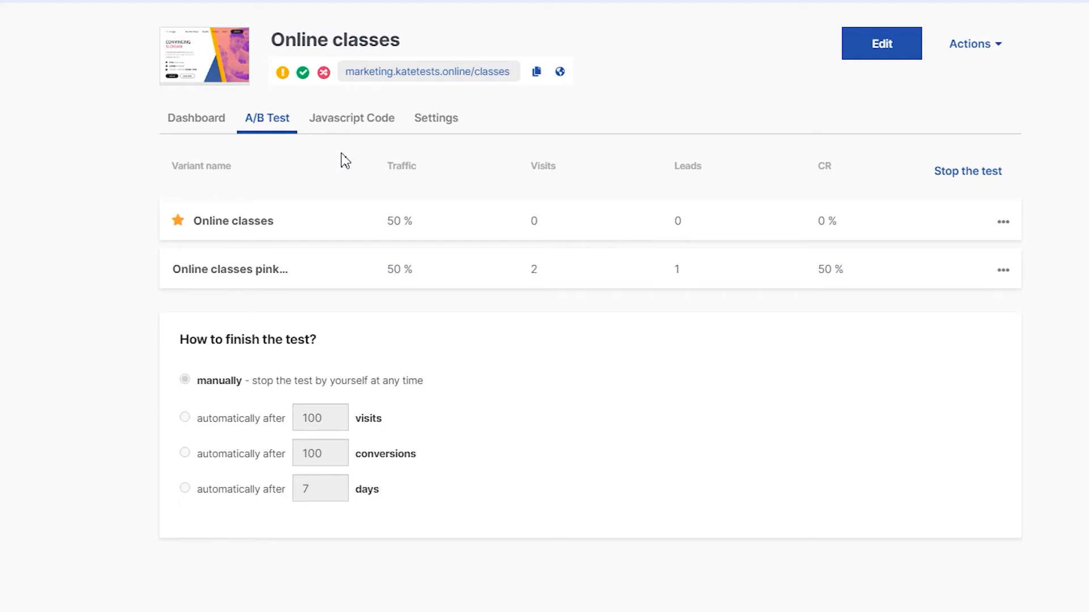
mouse_move(373, 123)
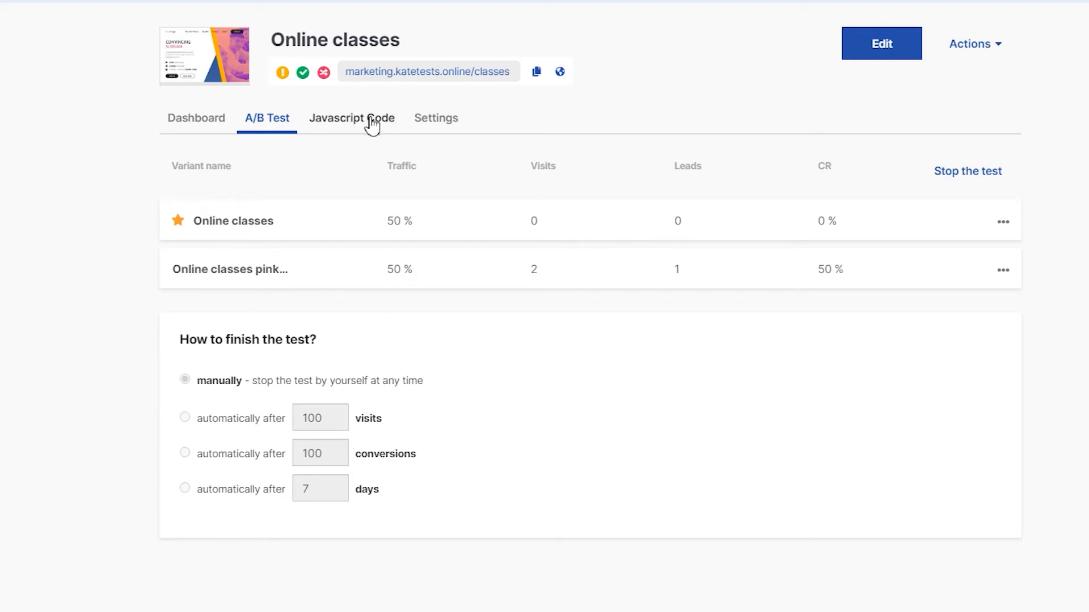
Step: Show the Javascript Code list with the enabled Google Analytics body-bottom script
click(352, 118)
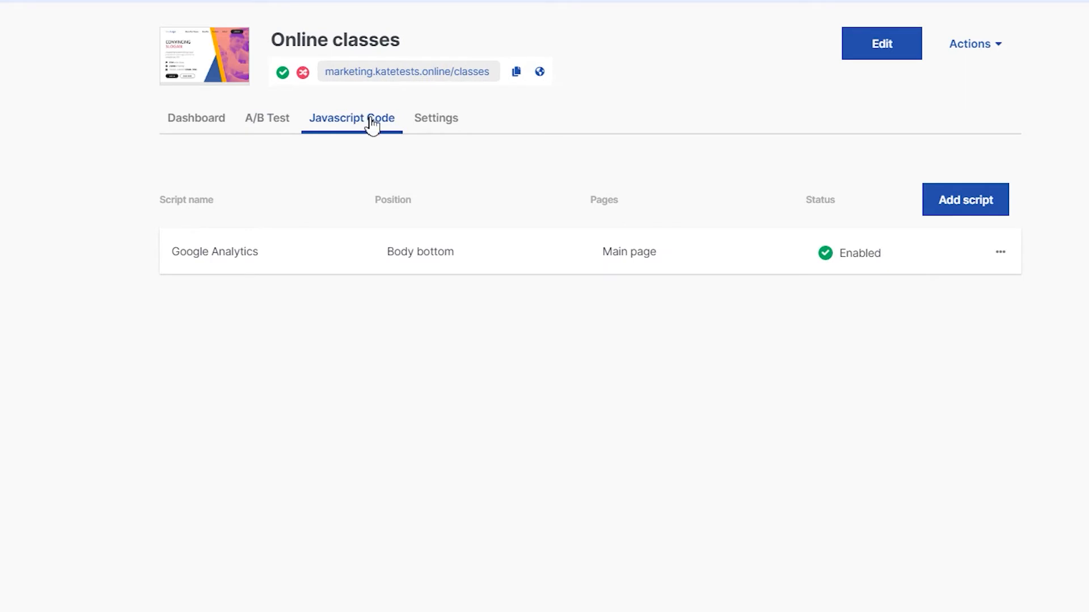
mouse_move(351, 176)
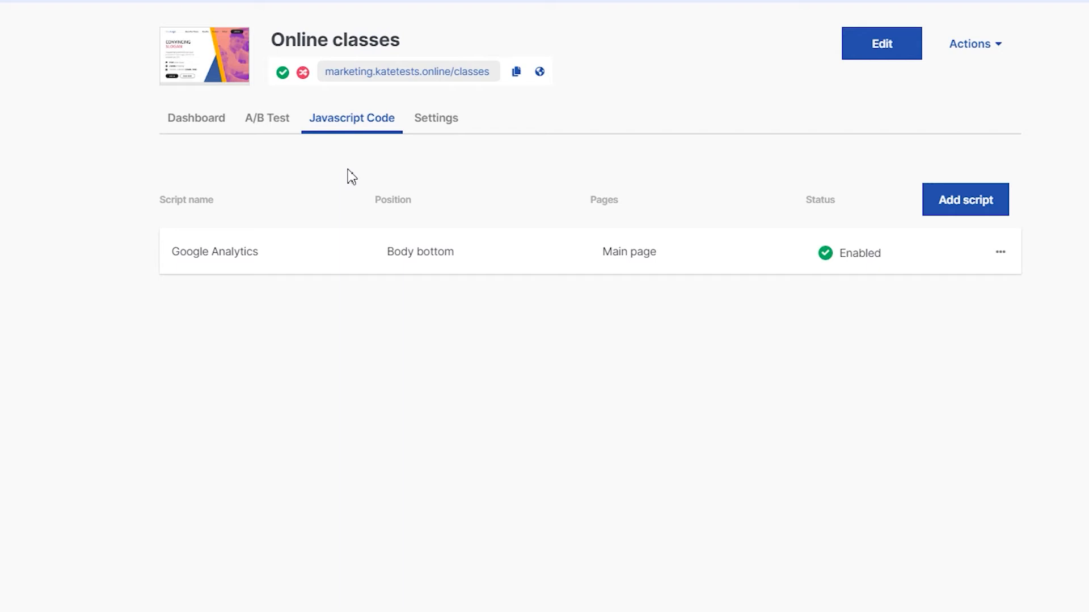
mouse_move(435, 126)
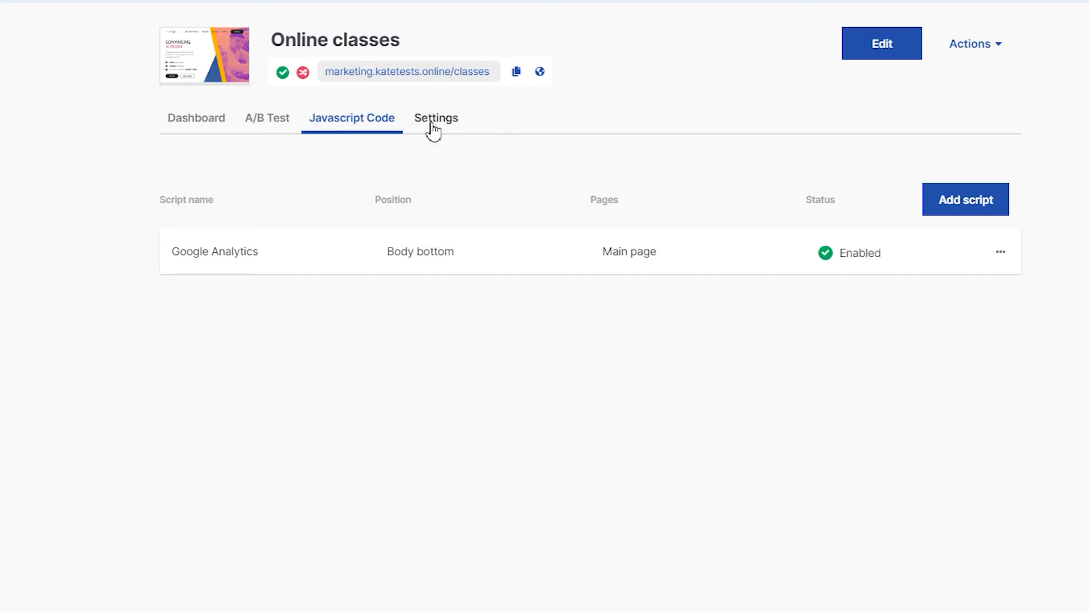
Step: Go through Settings via InfoBar to the Schedule options with empty launch and termination dates
click(436, 118)
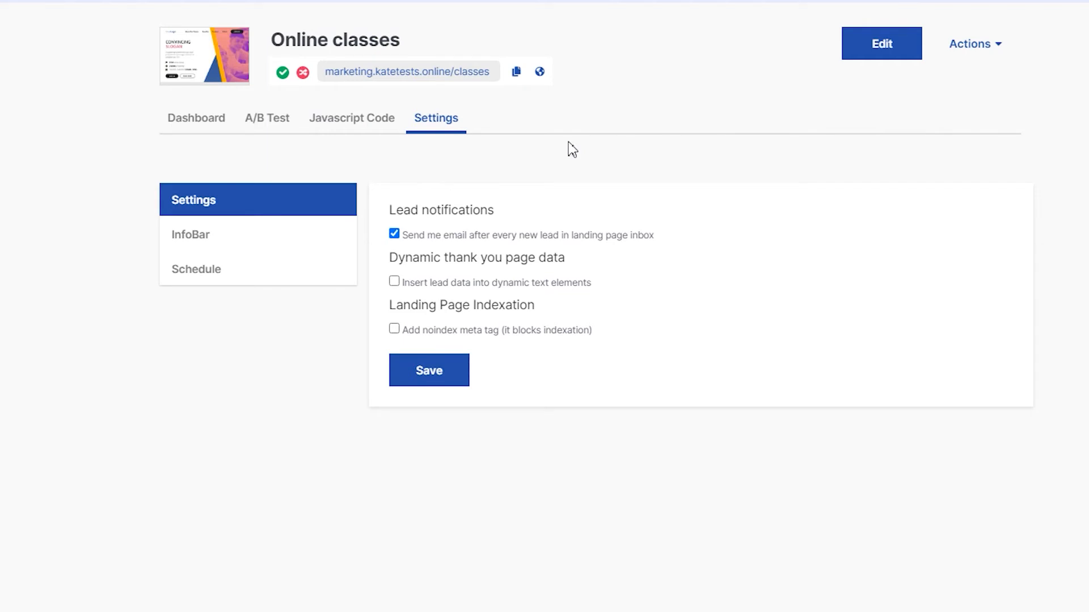
mouse_move(305, 249)
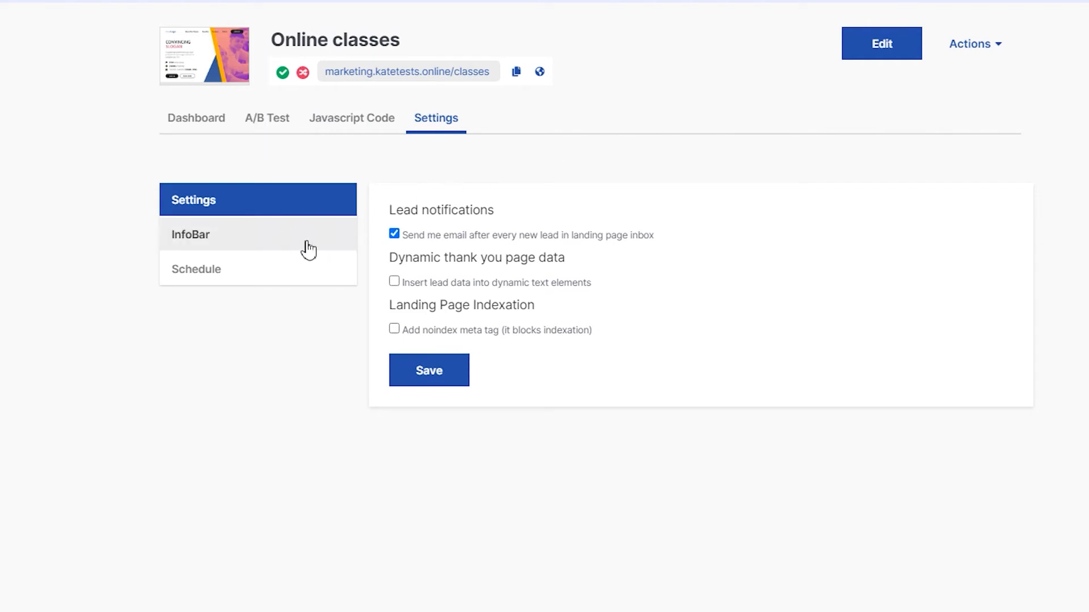
click(191, 234)
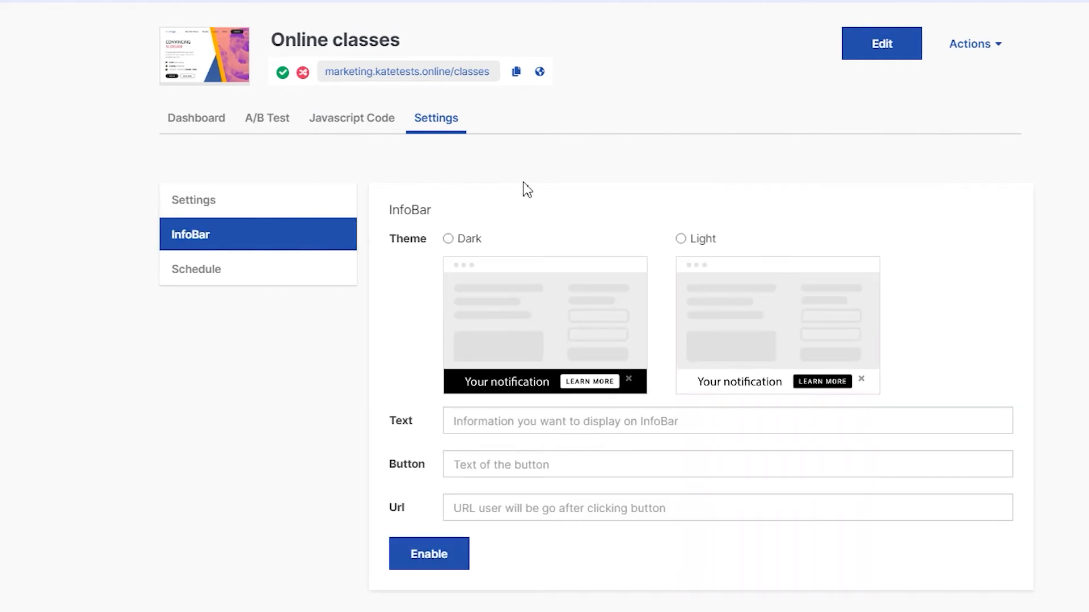
mouse_move(320, 273)
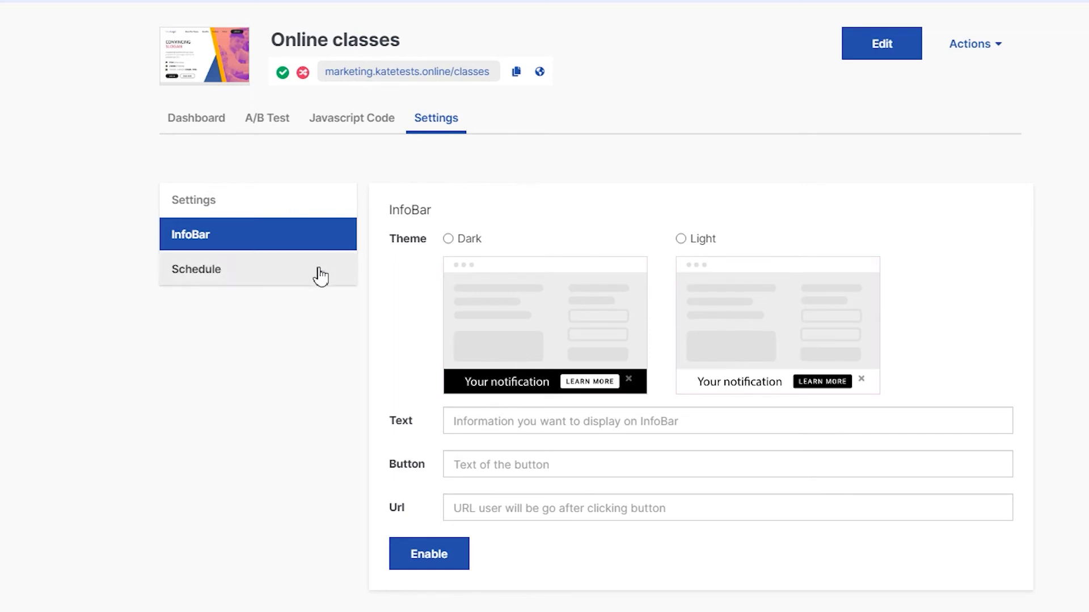
click(196, 270)
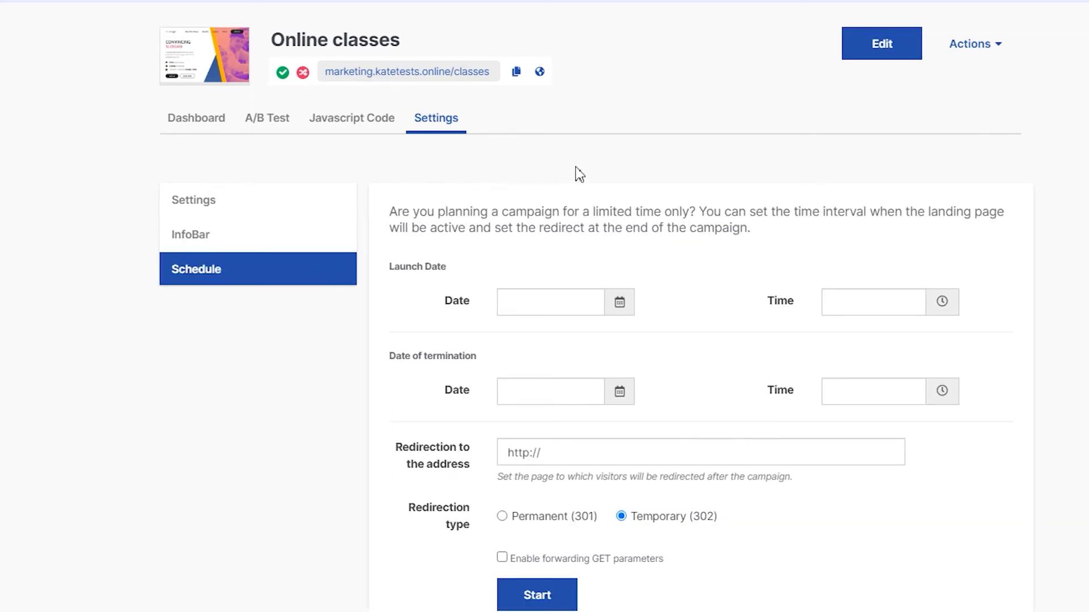
mouse_move(748, 144)
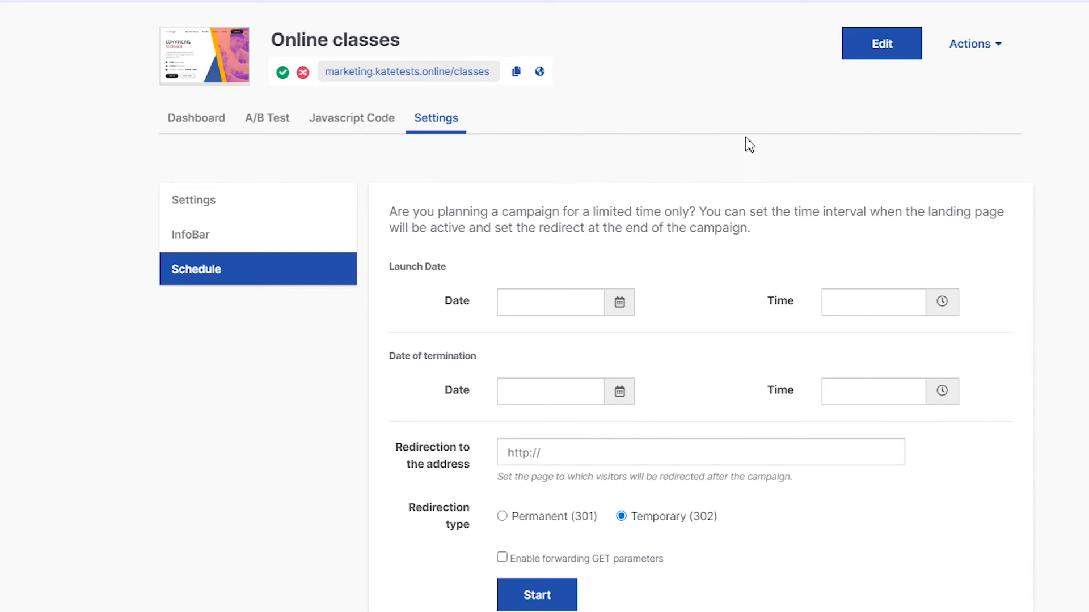
Step: Open the Actions menu listing duplicate, rename, run tests, publishing, download, reset and archive
click(975, 43)
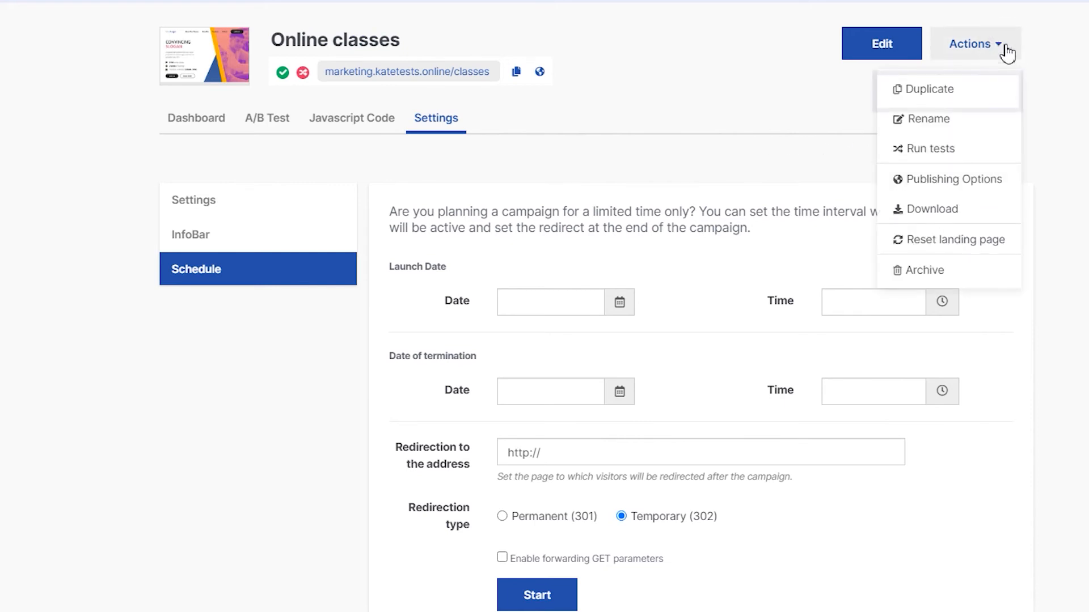
mouse_move(975, 126)
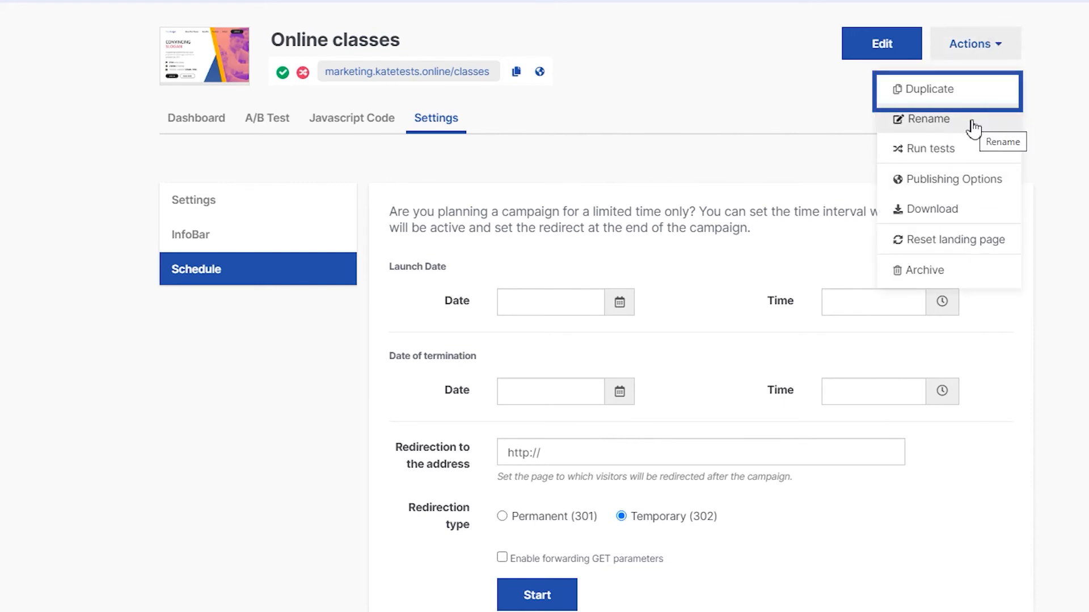
mouse_move(967, 184)
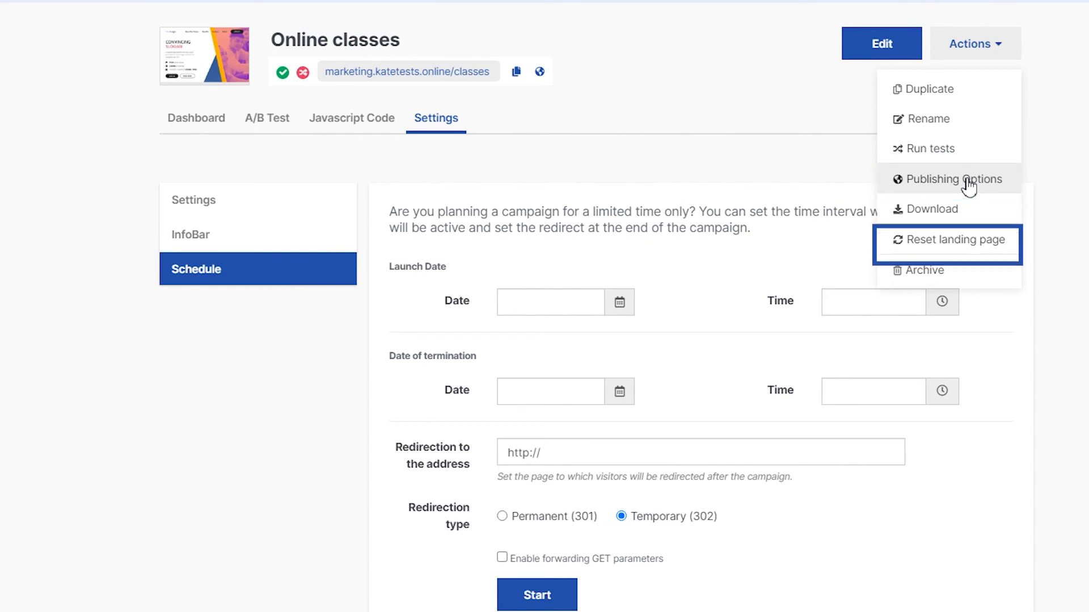